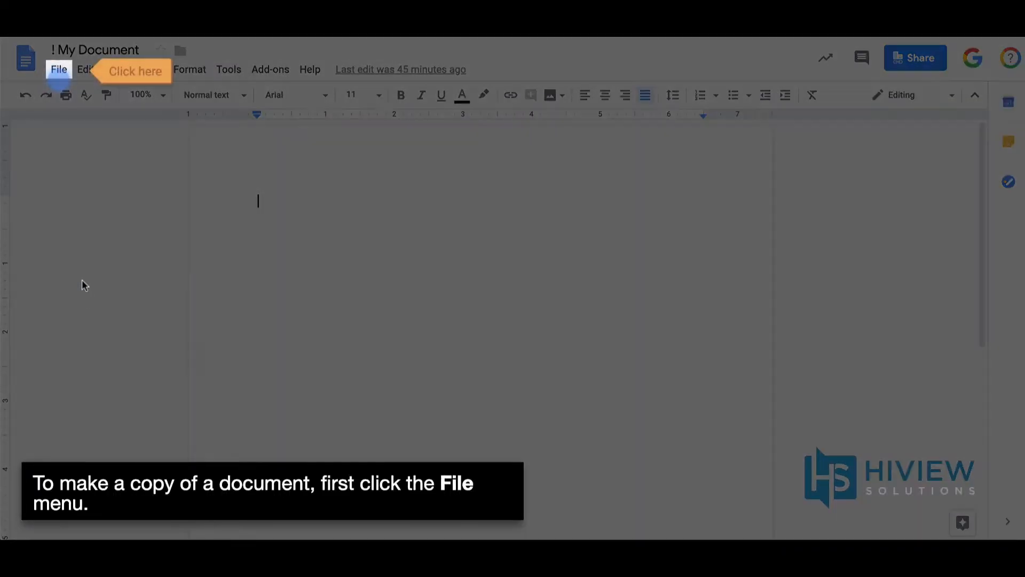
Show the File actions for the '! My Document' document
{"action": "left_click", "coordinate": [59, 69]}
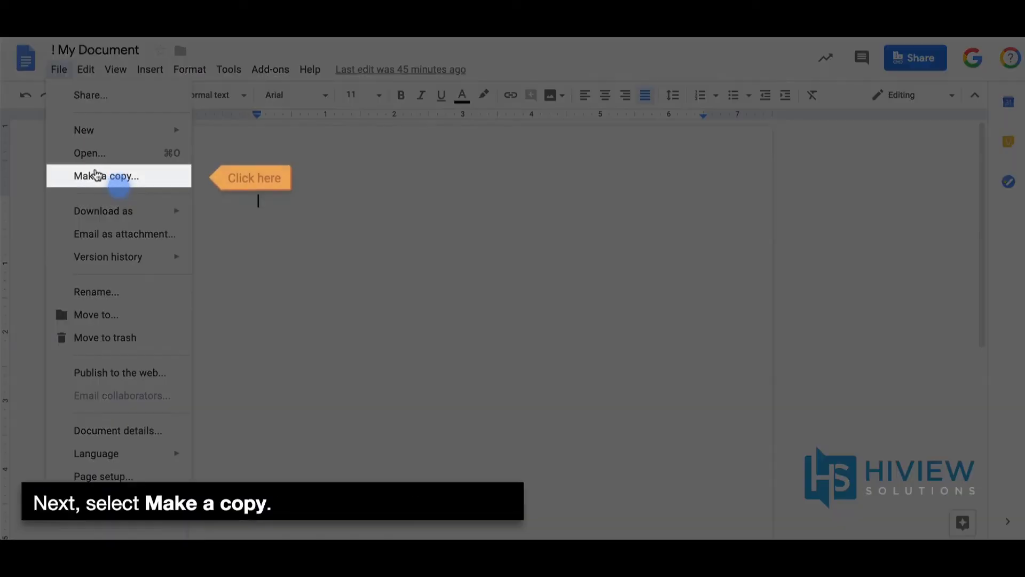
Create 'Copy of ! My Document' in My Drive, keeping the default name and folder
{"action": "left_click", "coordinate": [109, 175]}
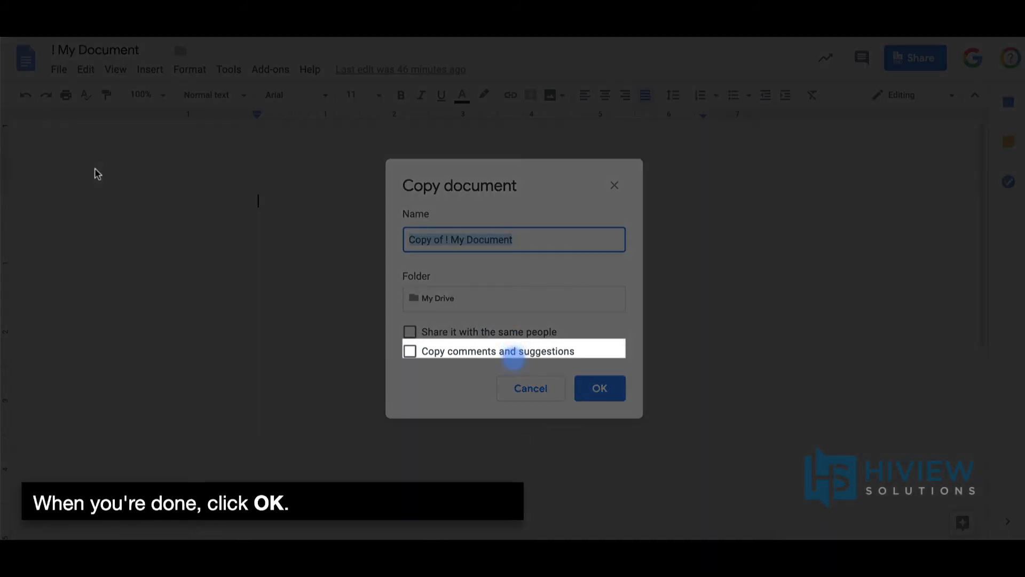
{"action": "left_click", "coordinate": [598, 388]}
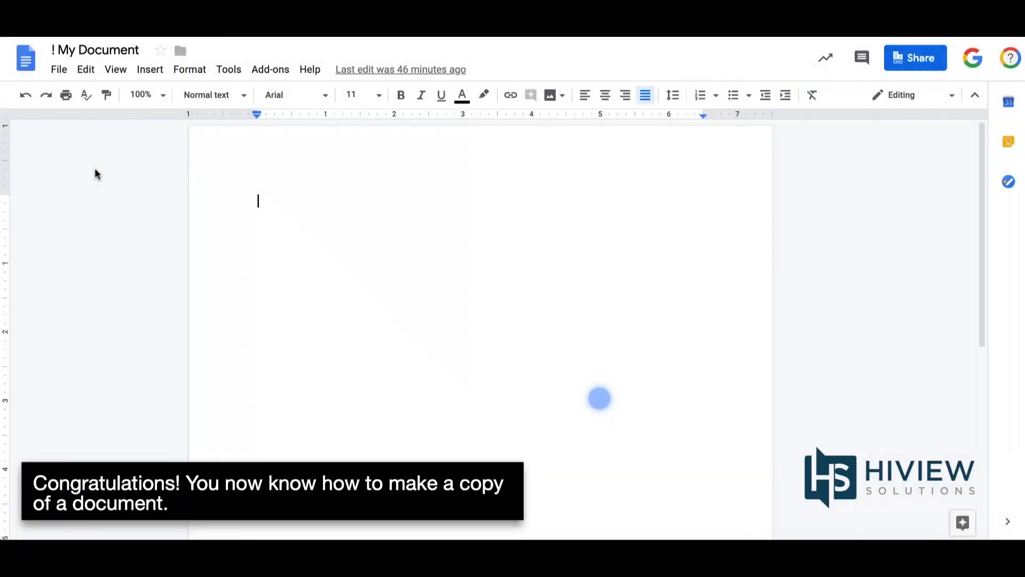